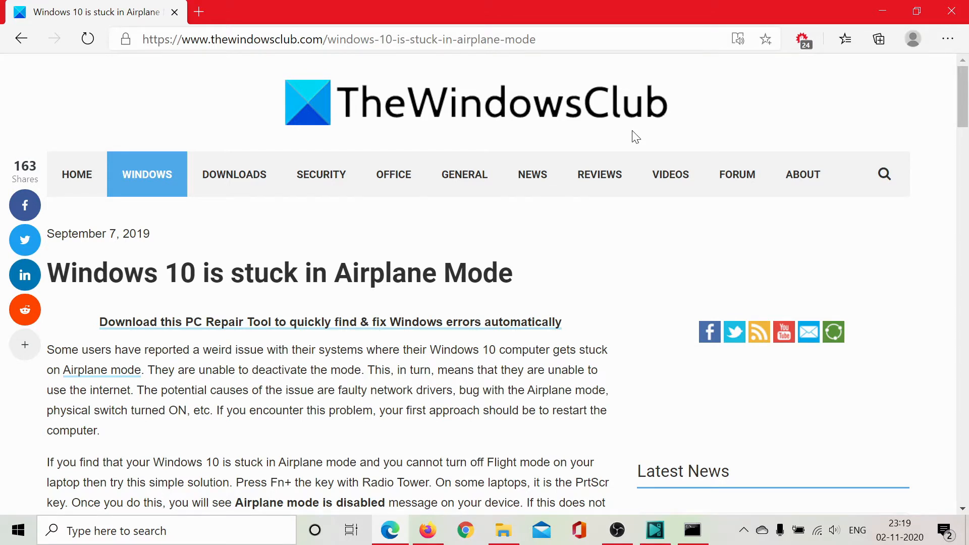
pyautogui.moveTo(531, 174)
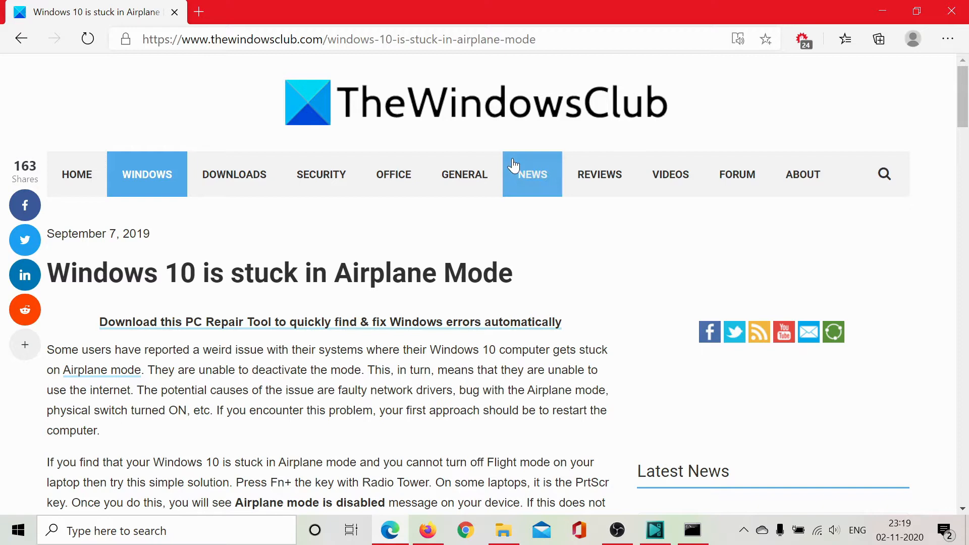
# - Scroll the TheWindowsClub Airplane Mode article down to its six-step list of fixes
pyautogui.scroll(-3)
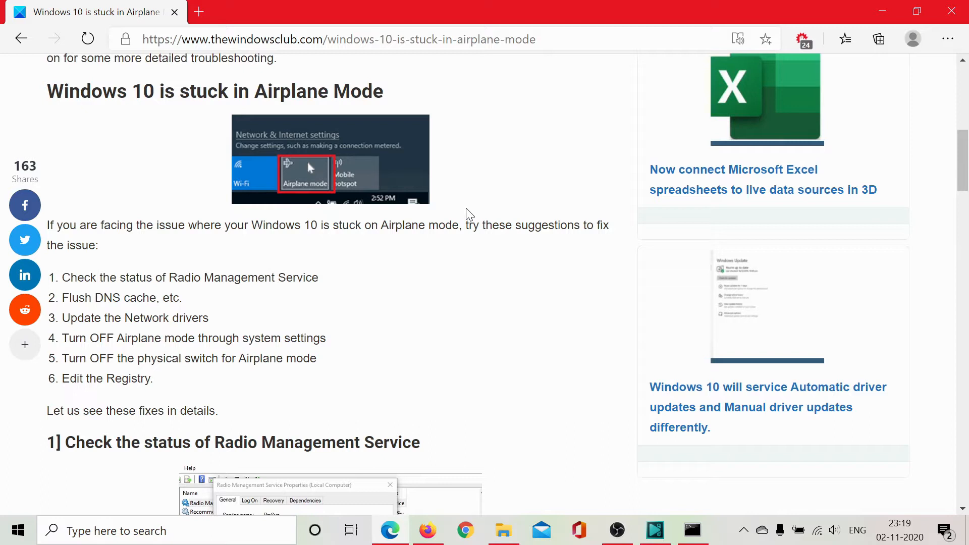
pyautogui.moveTo(407, 265)
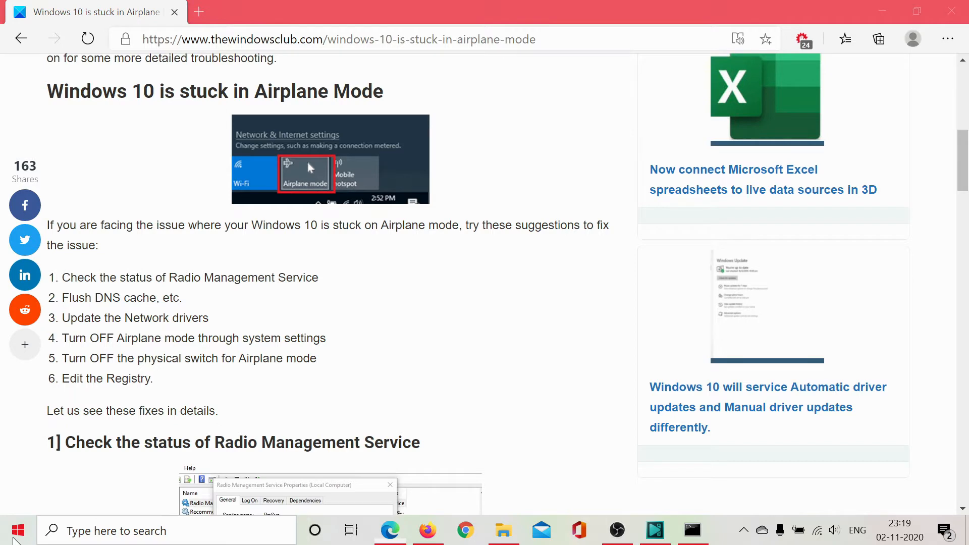
# - Open Windows Settings' Network & Internet page to check the Airplane mode toggle
pyautogui.click(17, 531)
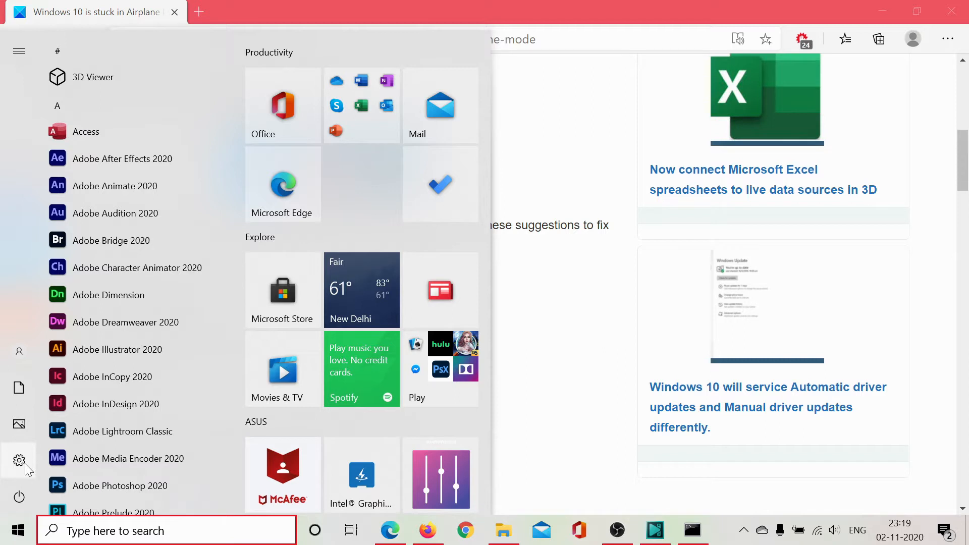
pyautogui.click(18, 461)
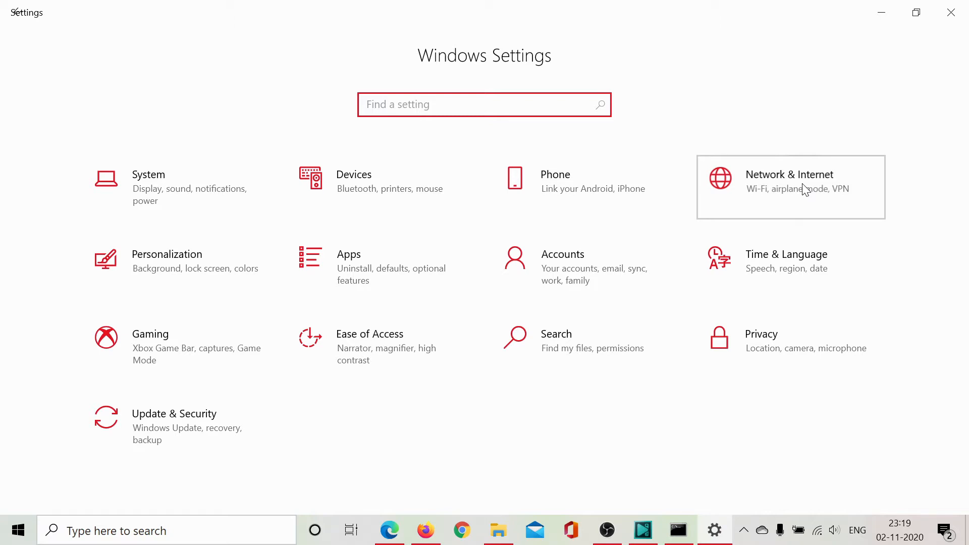
pyautogui.click(790, 179)
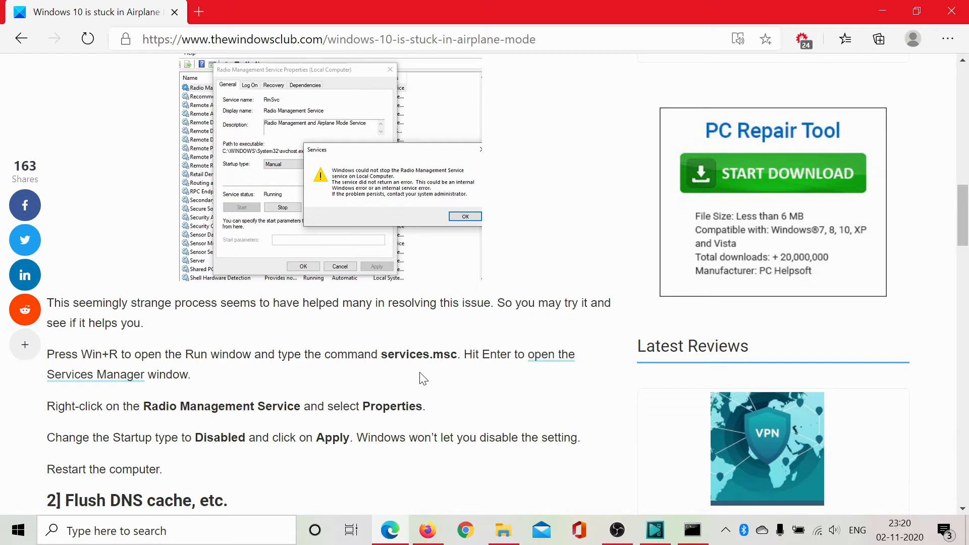
# - Launch services.msc from the Run dialog
pyautogui.press('Win+r')
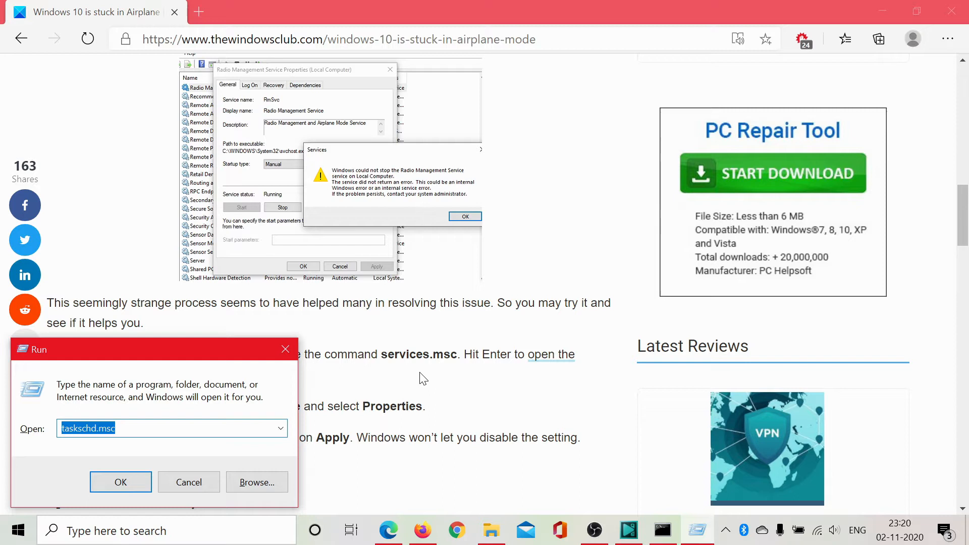
pyautogui.write('services.msc')
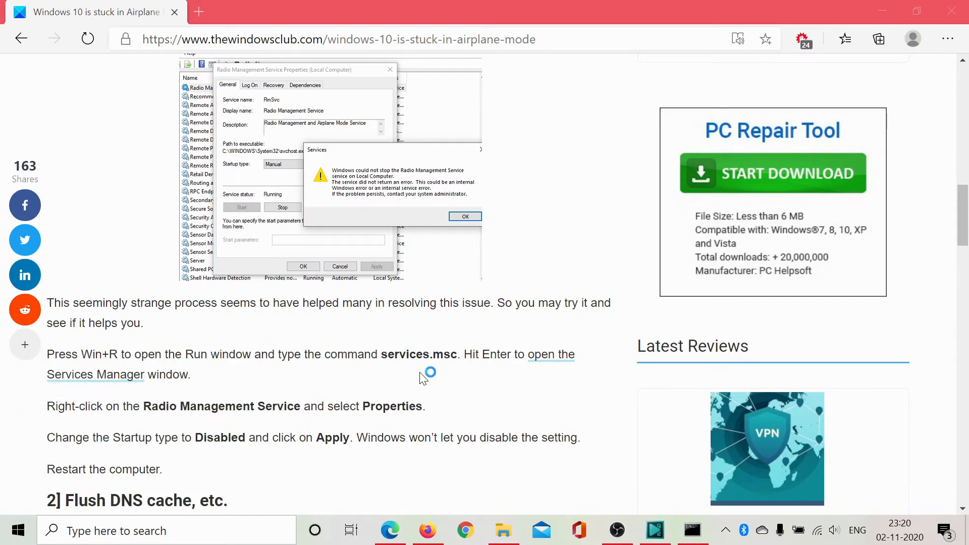
# - Find Radio Management Service and set its startup type to Disabled
pyautogui.click(464, 217)
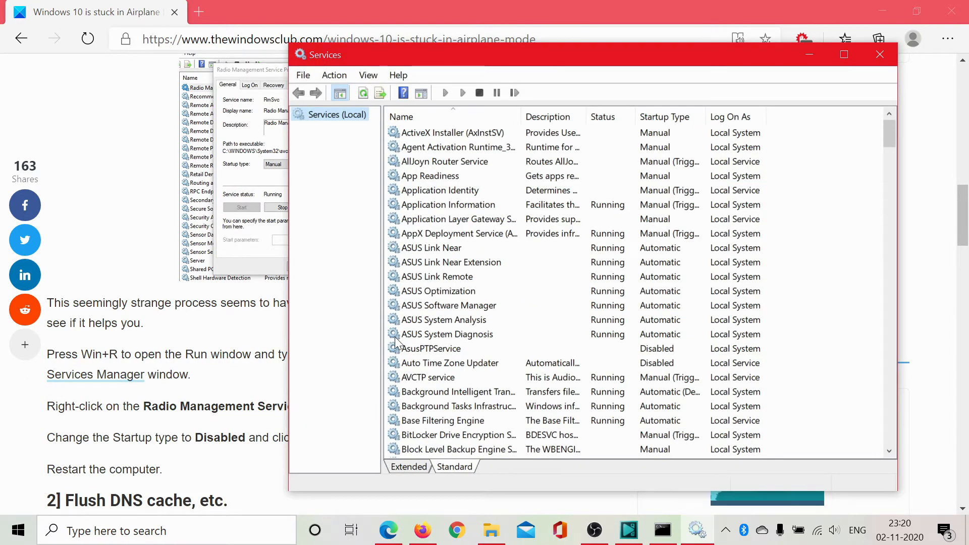
pyautogui.scroll(-3)
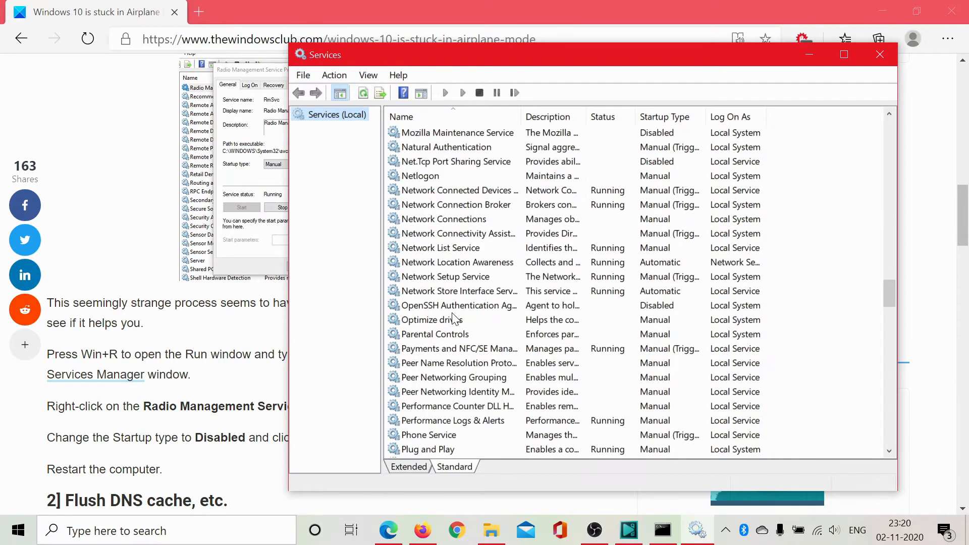
pyautogui.scroll(-3)
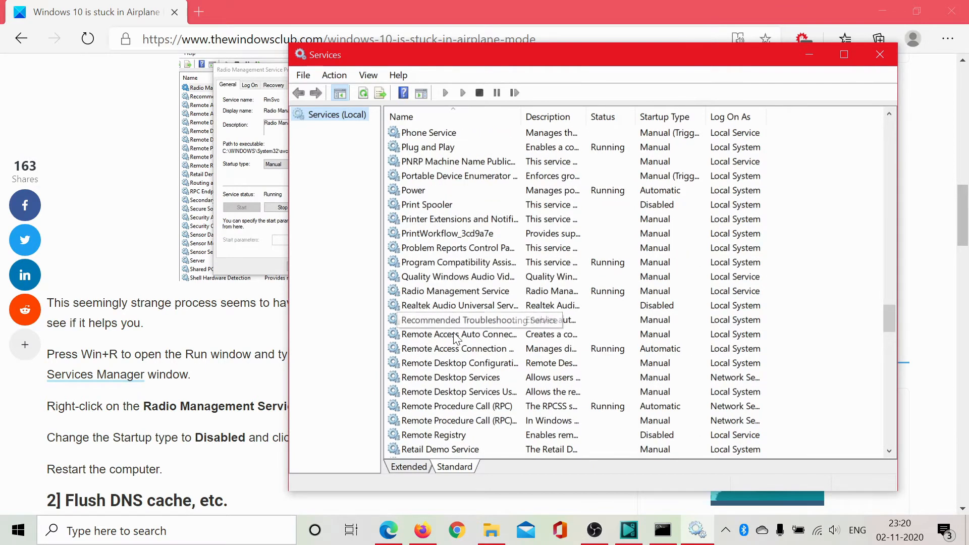
pyautogui.moveTo(456, 433)
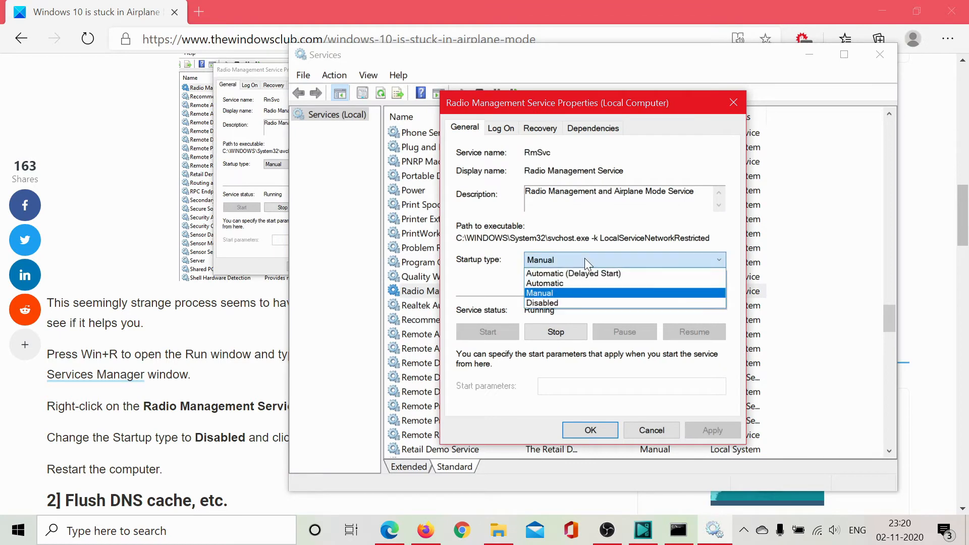
pyautogui.click(542, 303)
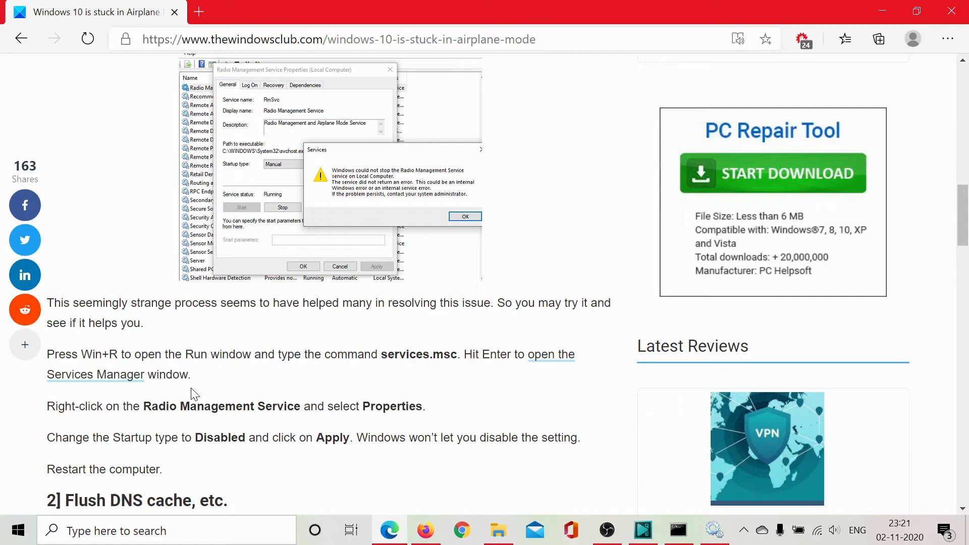
# - Scroll the article to fix 2's ipconfig commands for flushing the DNS cache
pyautogui.scroll(-3)
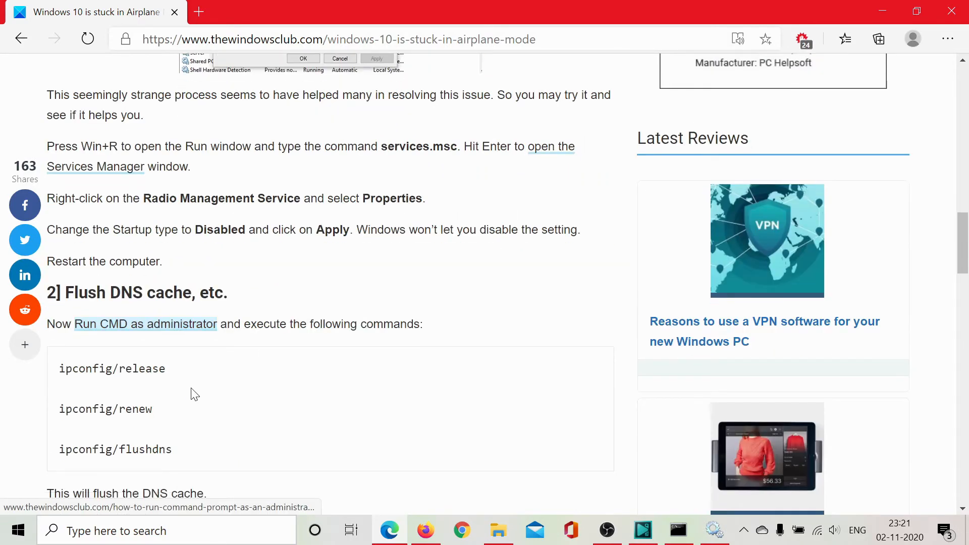
pyautogui.scroll(-3)
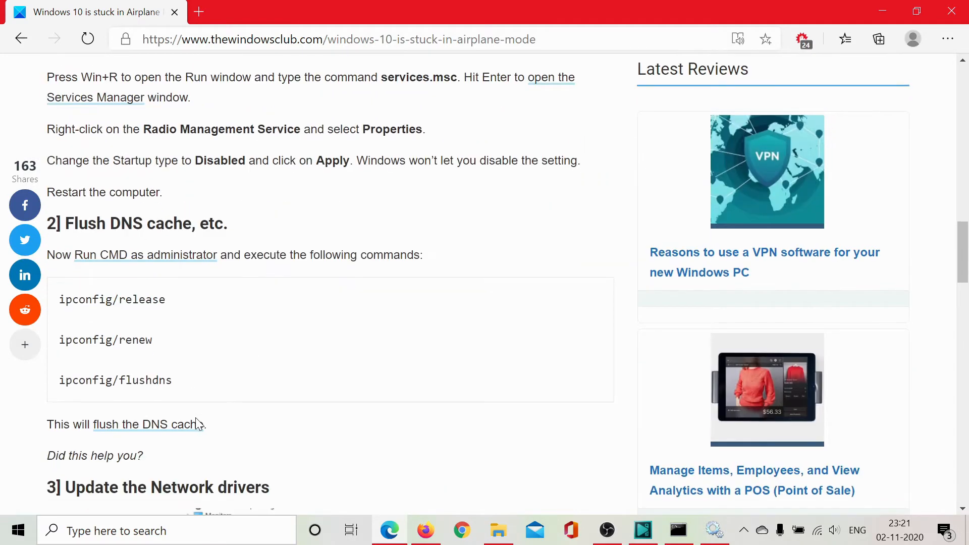
pyautogui.moveTo(209, 448)
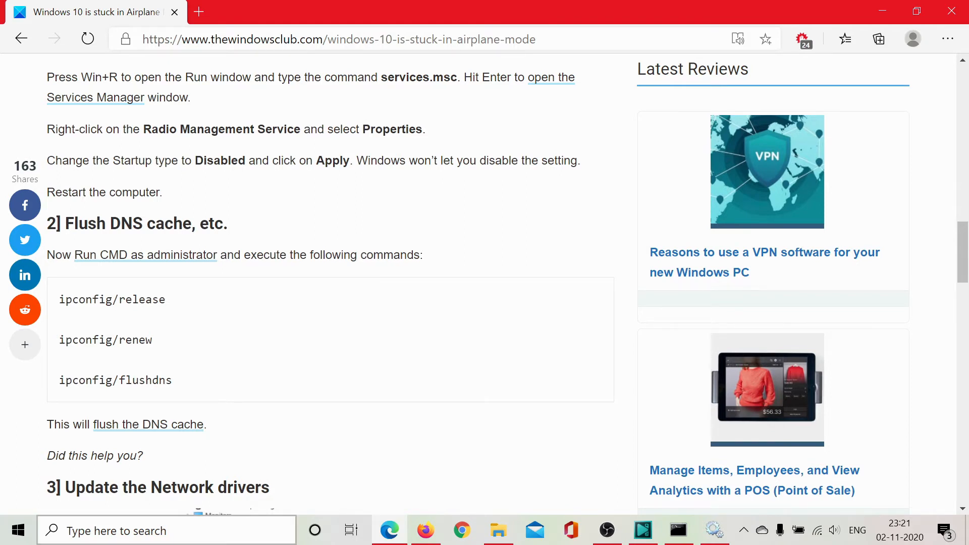
pyautogui.click(167, 531)
pyautogui.write('comm')
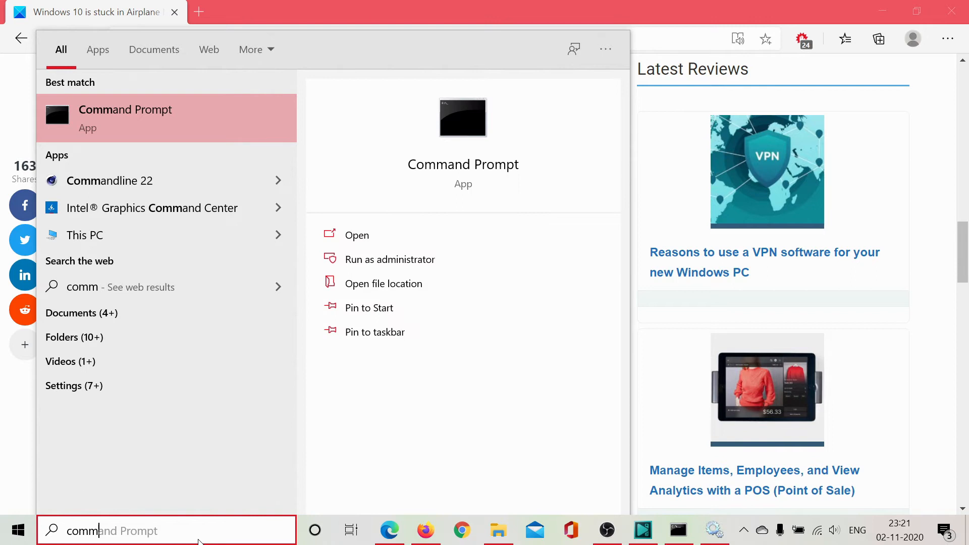
pyautogui.moveTo(377, 259)
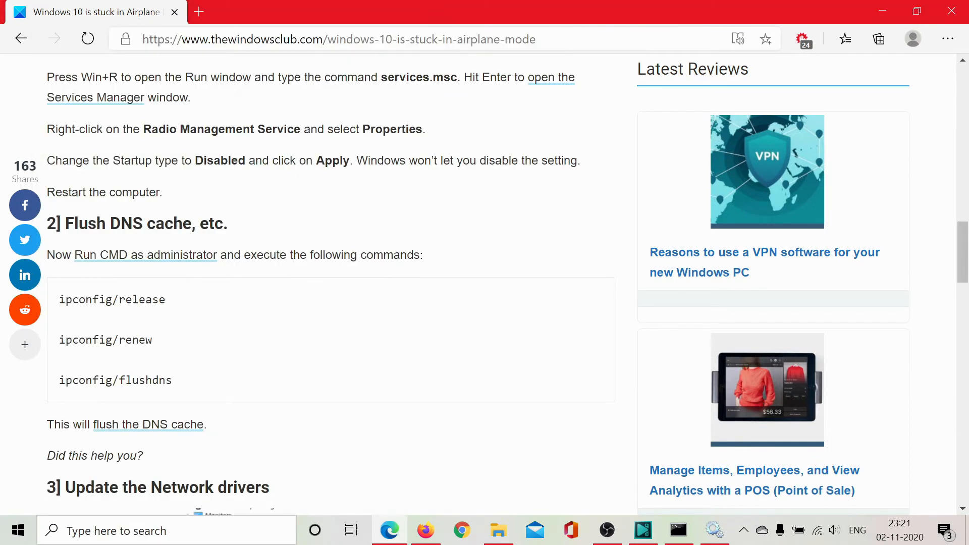
# - Copy ipconfig/release and ipconfig/renew from the article into an administrator Command Prompt
pyautogui.click(678, 531)
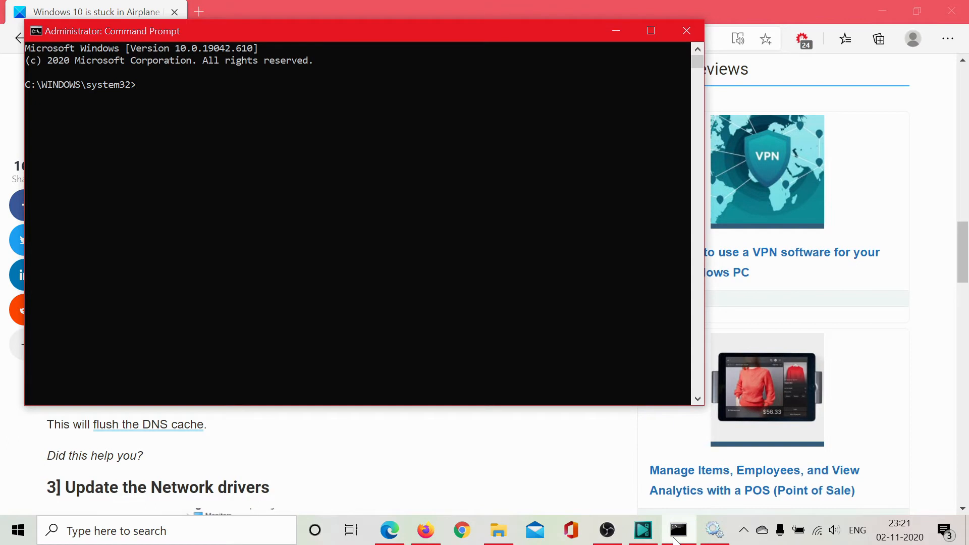
pyautogui.moveTo(511, 482)
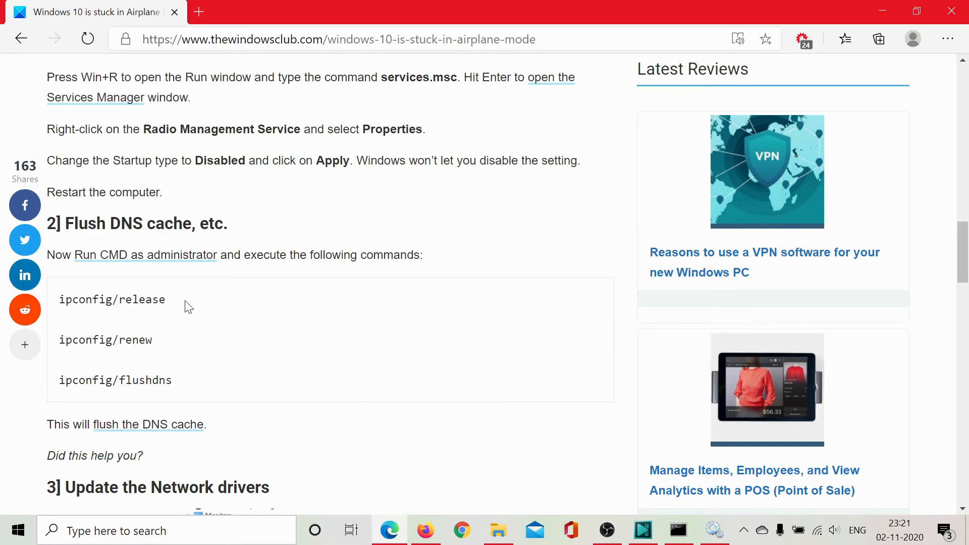
pyautogui.rightClick(112, 299)
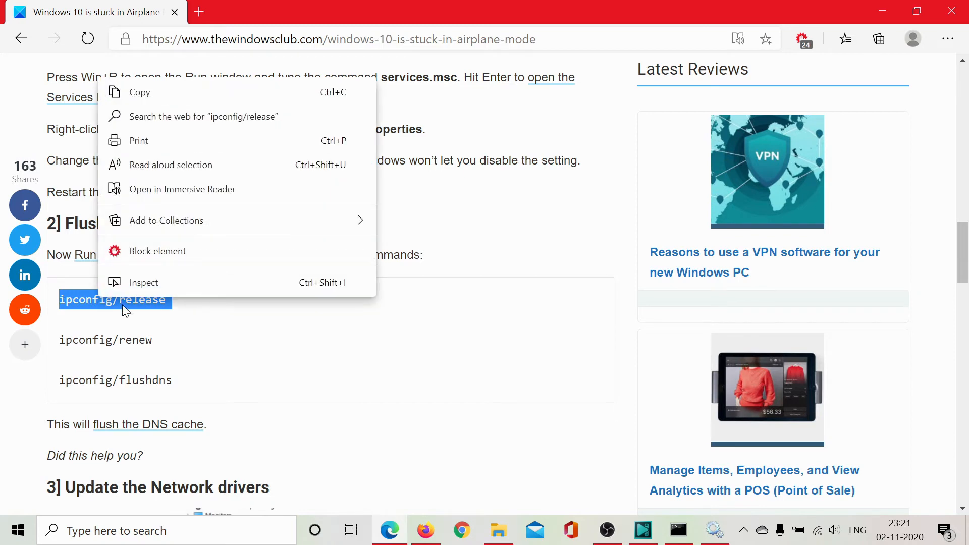
pyautogui.click(584, 408)
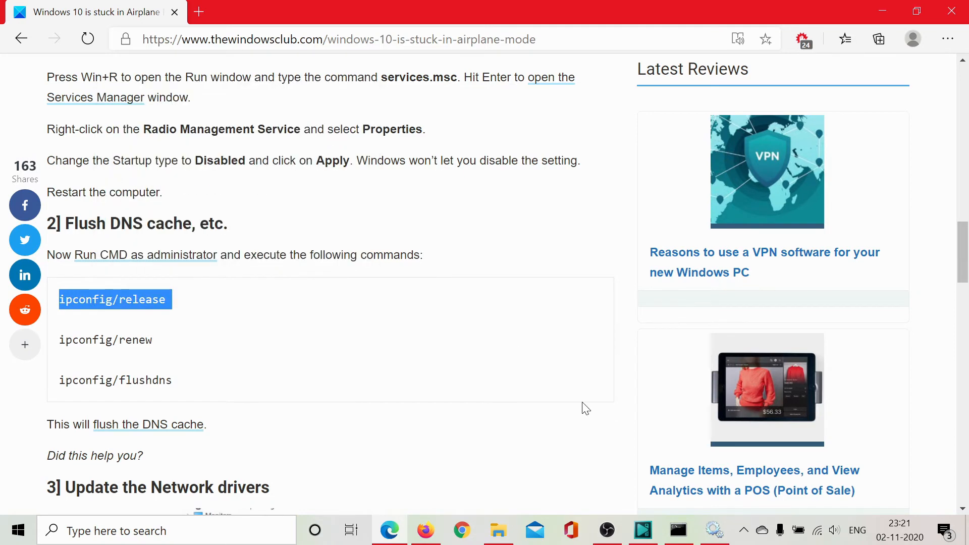
pyautogui.click(678, 530)
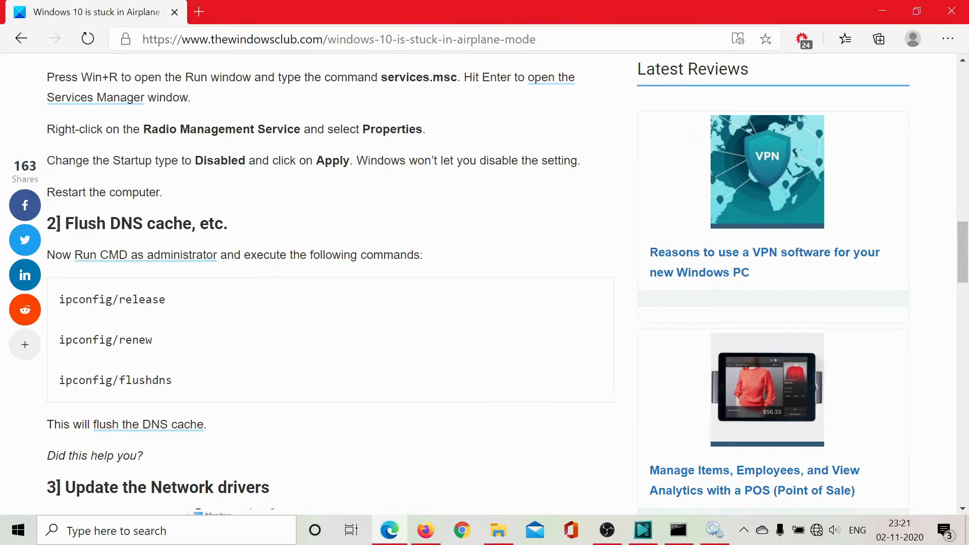
pyautogui.rightClick(105, 339)
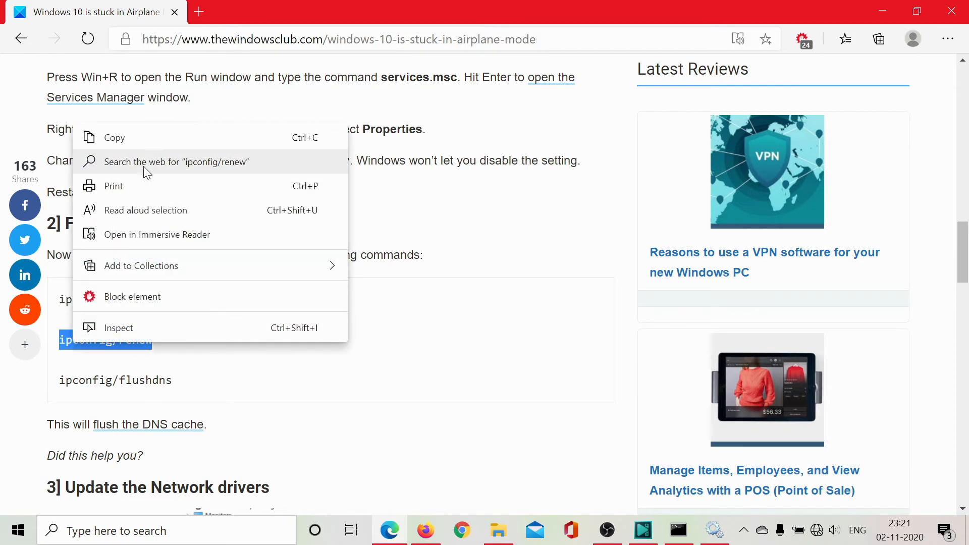
pyautogui.click(678, 530)
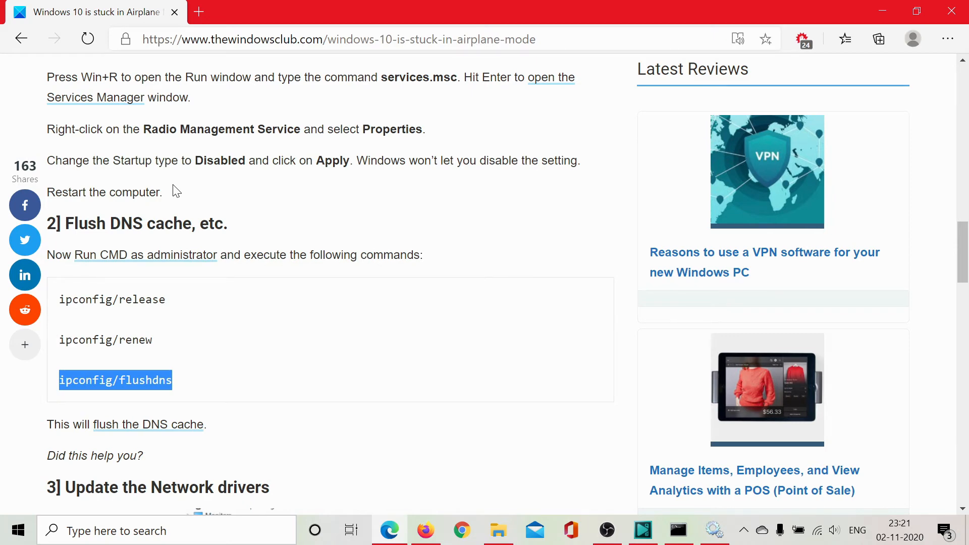
pyautogui.click(678, 530)
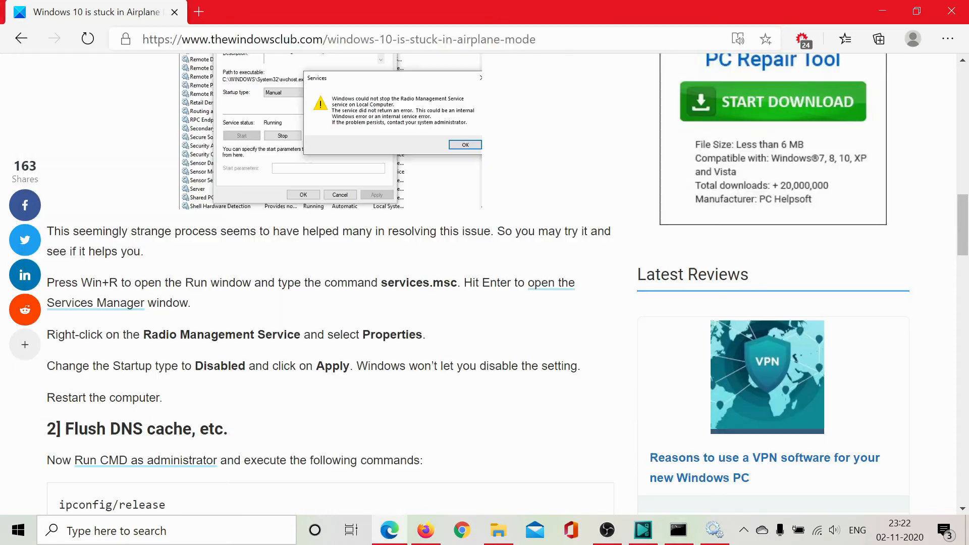
# - Launch Device Manager by entering devmgmt.msc in the Run box
pyautogui.scroll(3)
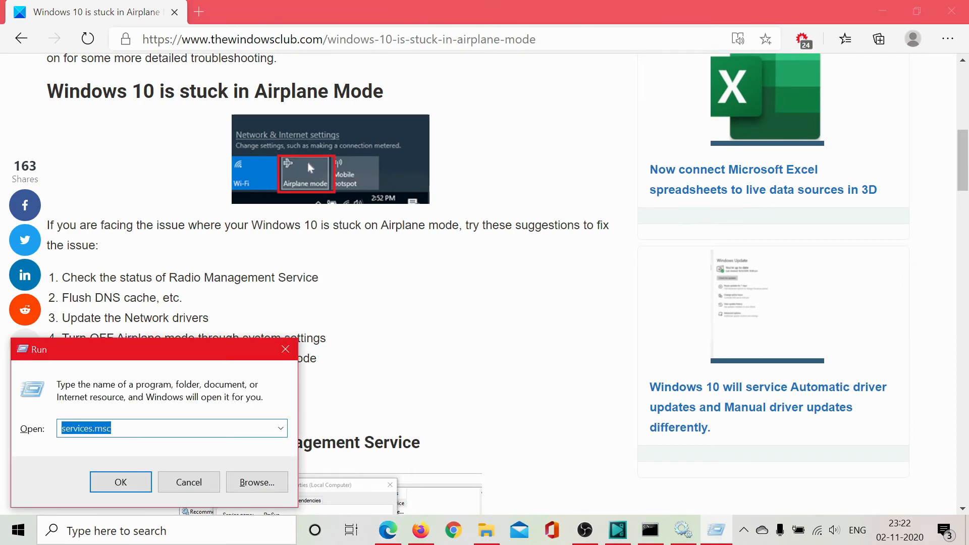
pyautogui.write('devmgmt')
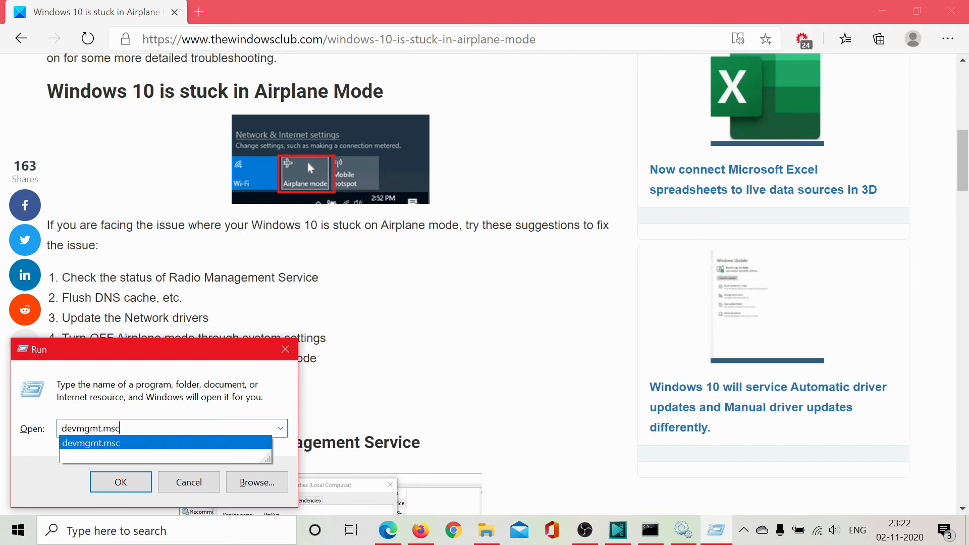
pyautogui.click(120, 482)
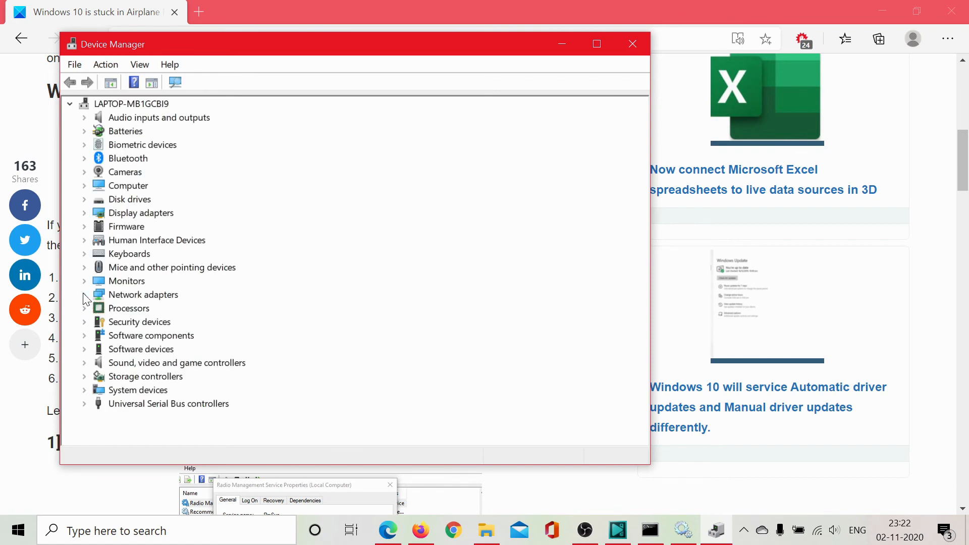
# - Search automatically for Intel Wireless-AC 9560 driver updates, then close the results
pyautogui.click(84, 295)
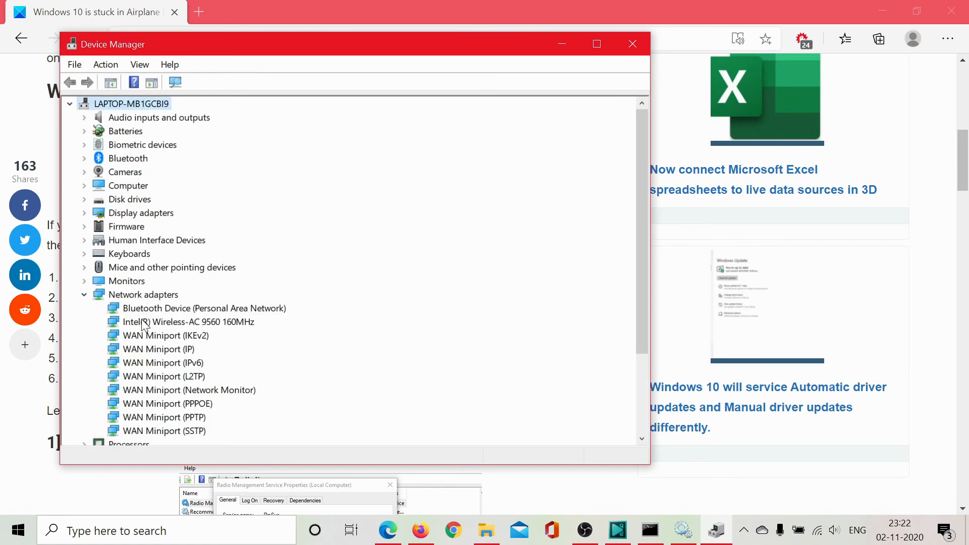
pyautogui.moveTo(208, 330)
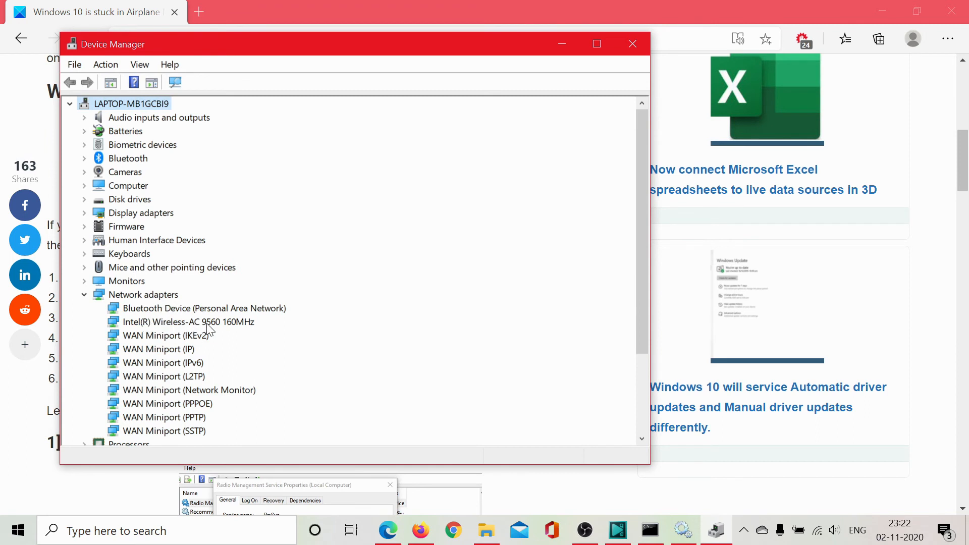
pyautogui.moveTo(217, 327)
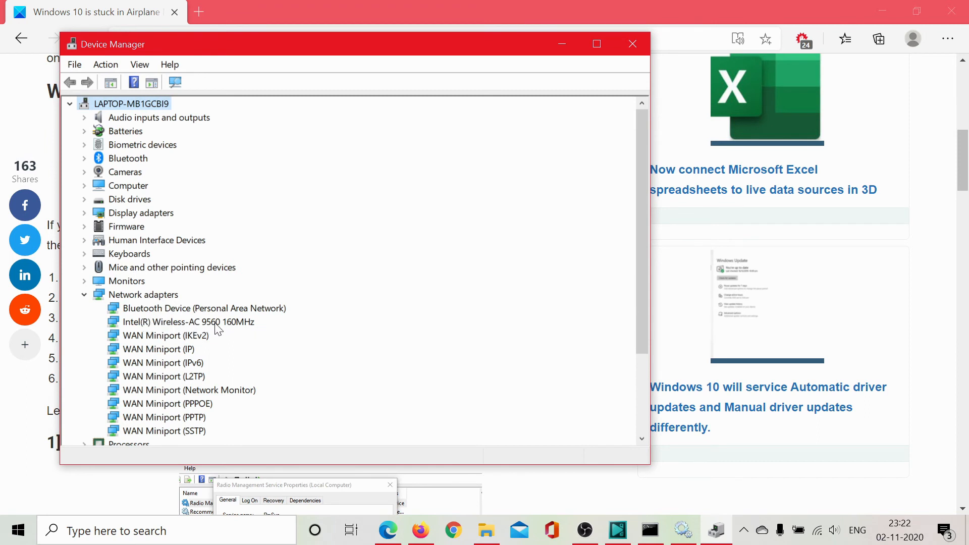
pyautogui.rightClick(189, 322)
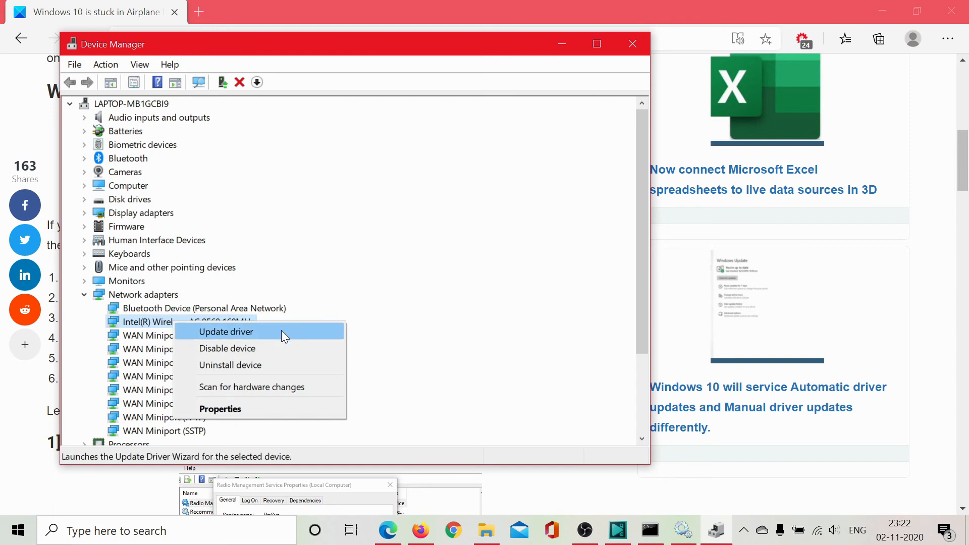
pyautogui.click(226, 331)
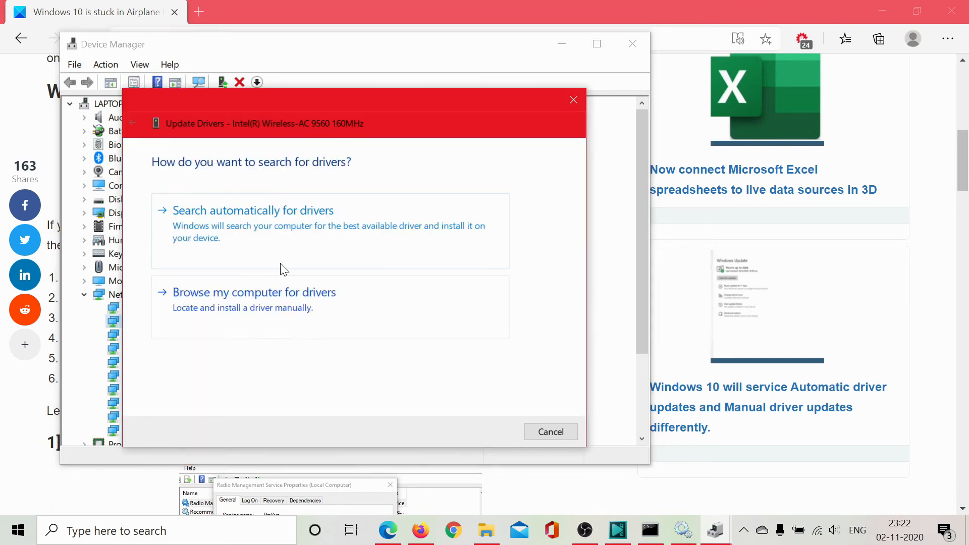
pyautogui.click(253, 210)
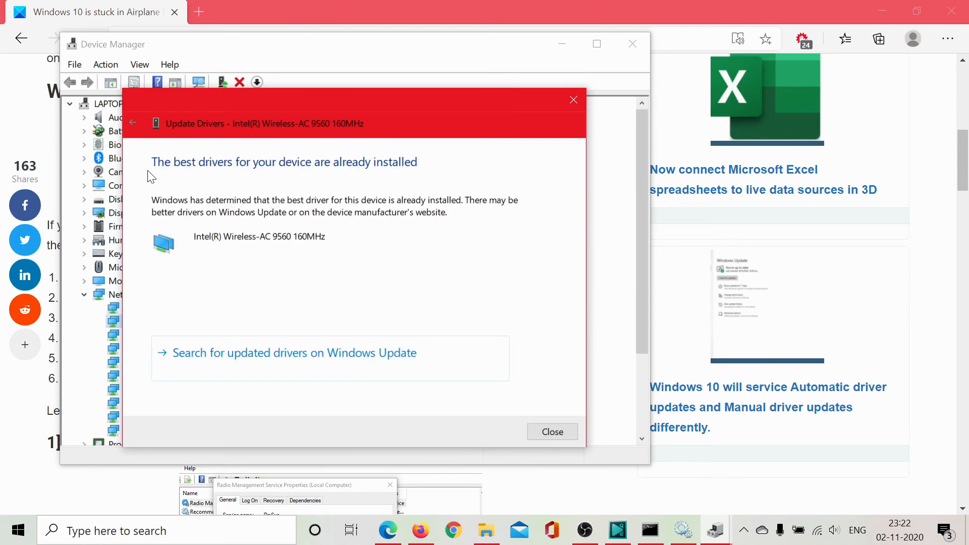
pyautogui.moveTo(578, 102)
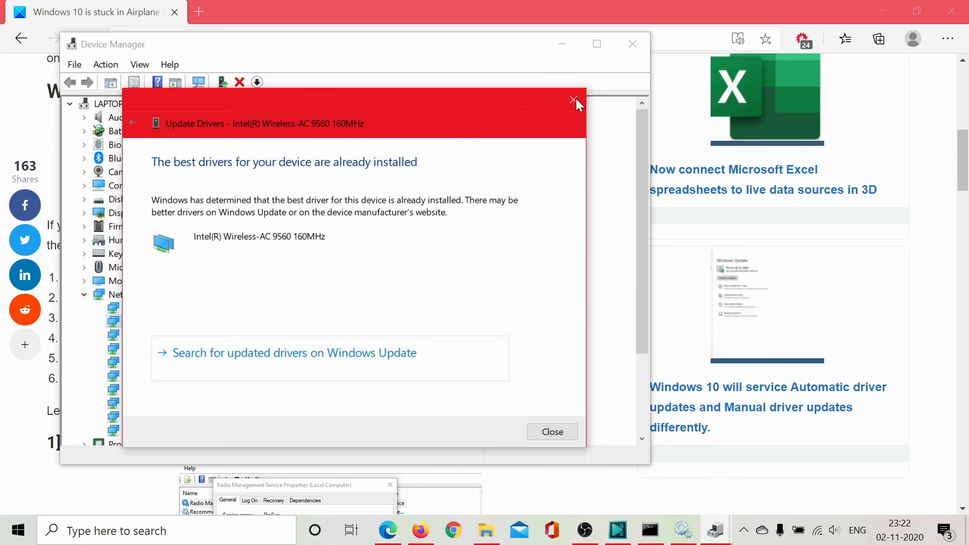
pyautogui.moveTo(574, 100)
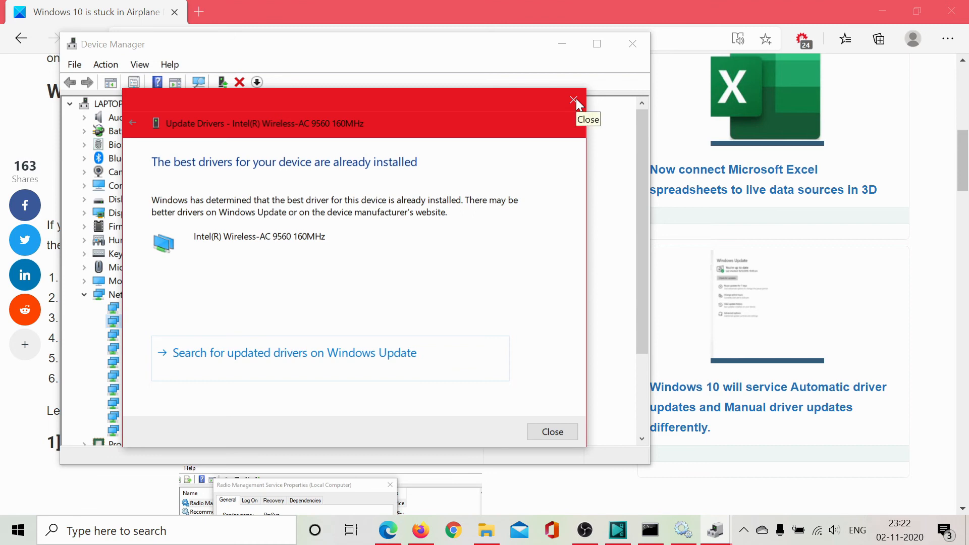
pyautogui.click(575, 100)
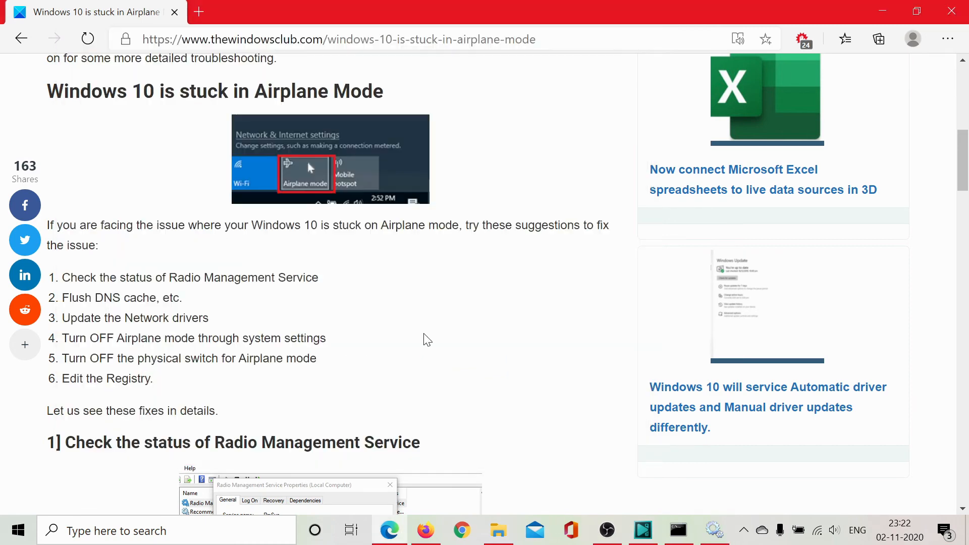
pyautogui.scroll(3)
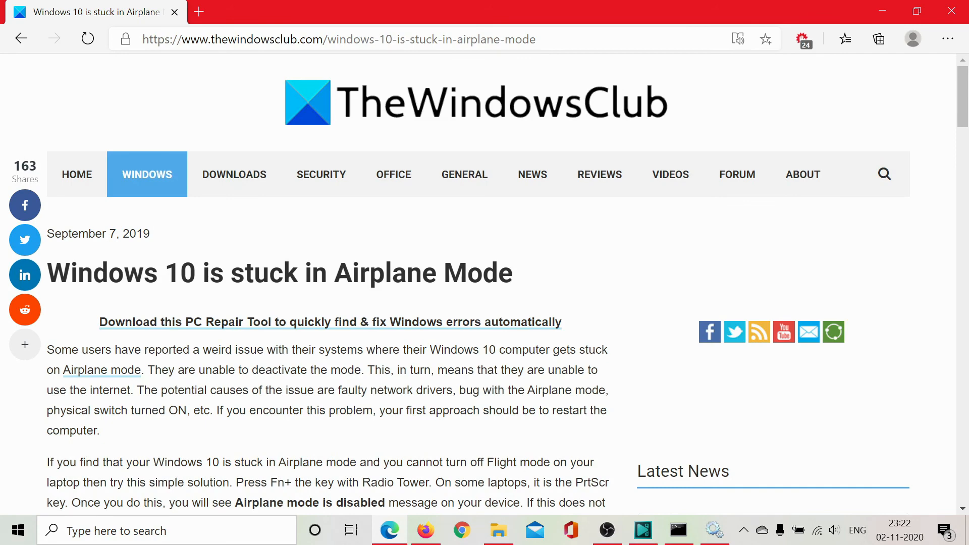